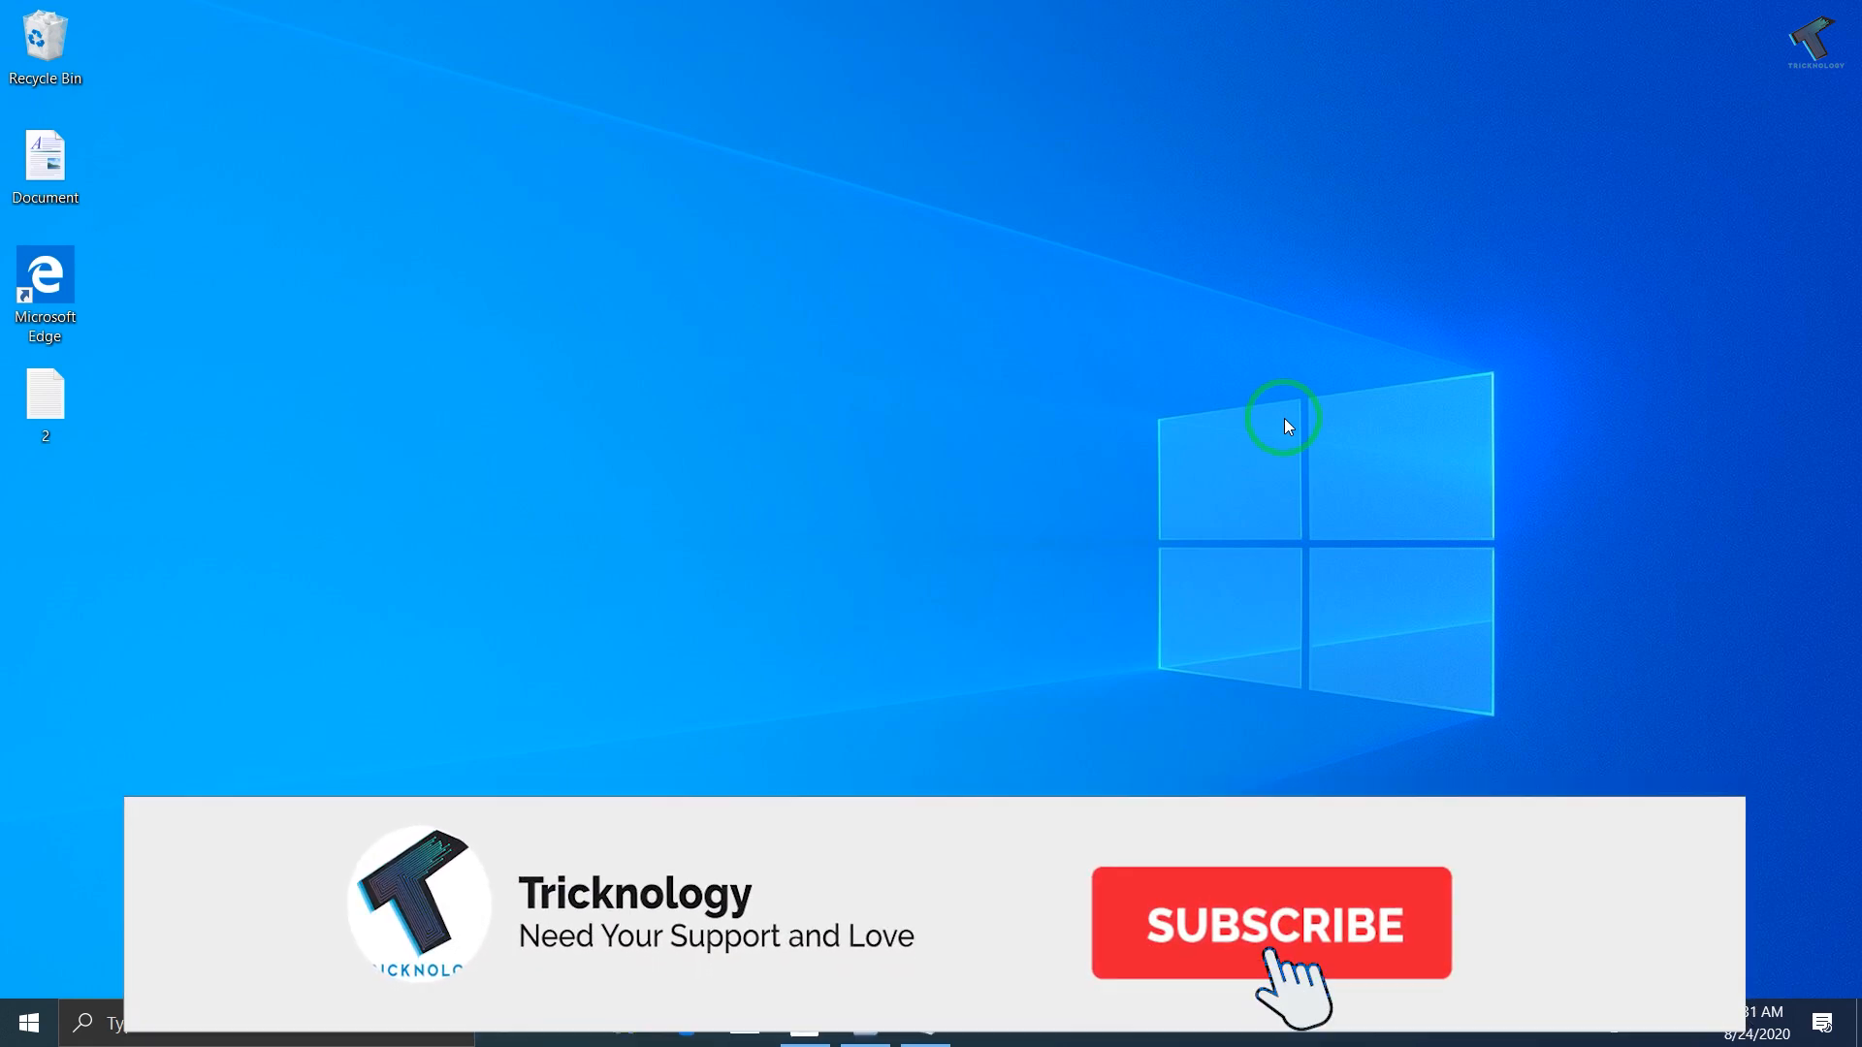
Open the Start menu from the taskbar to show the app list and tiles.
click(1268, 923)
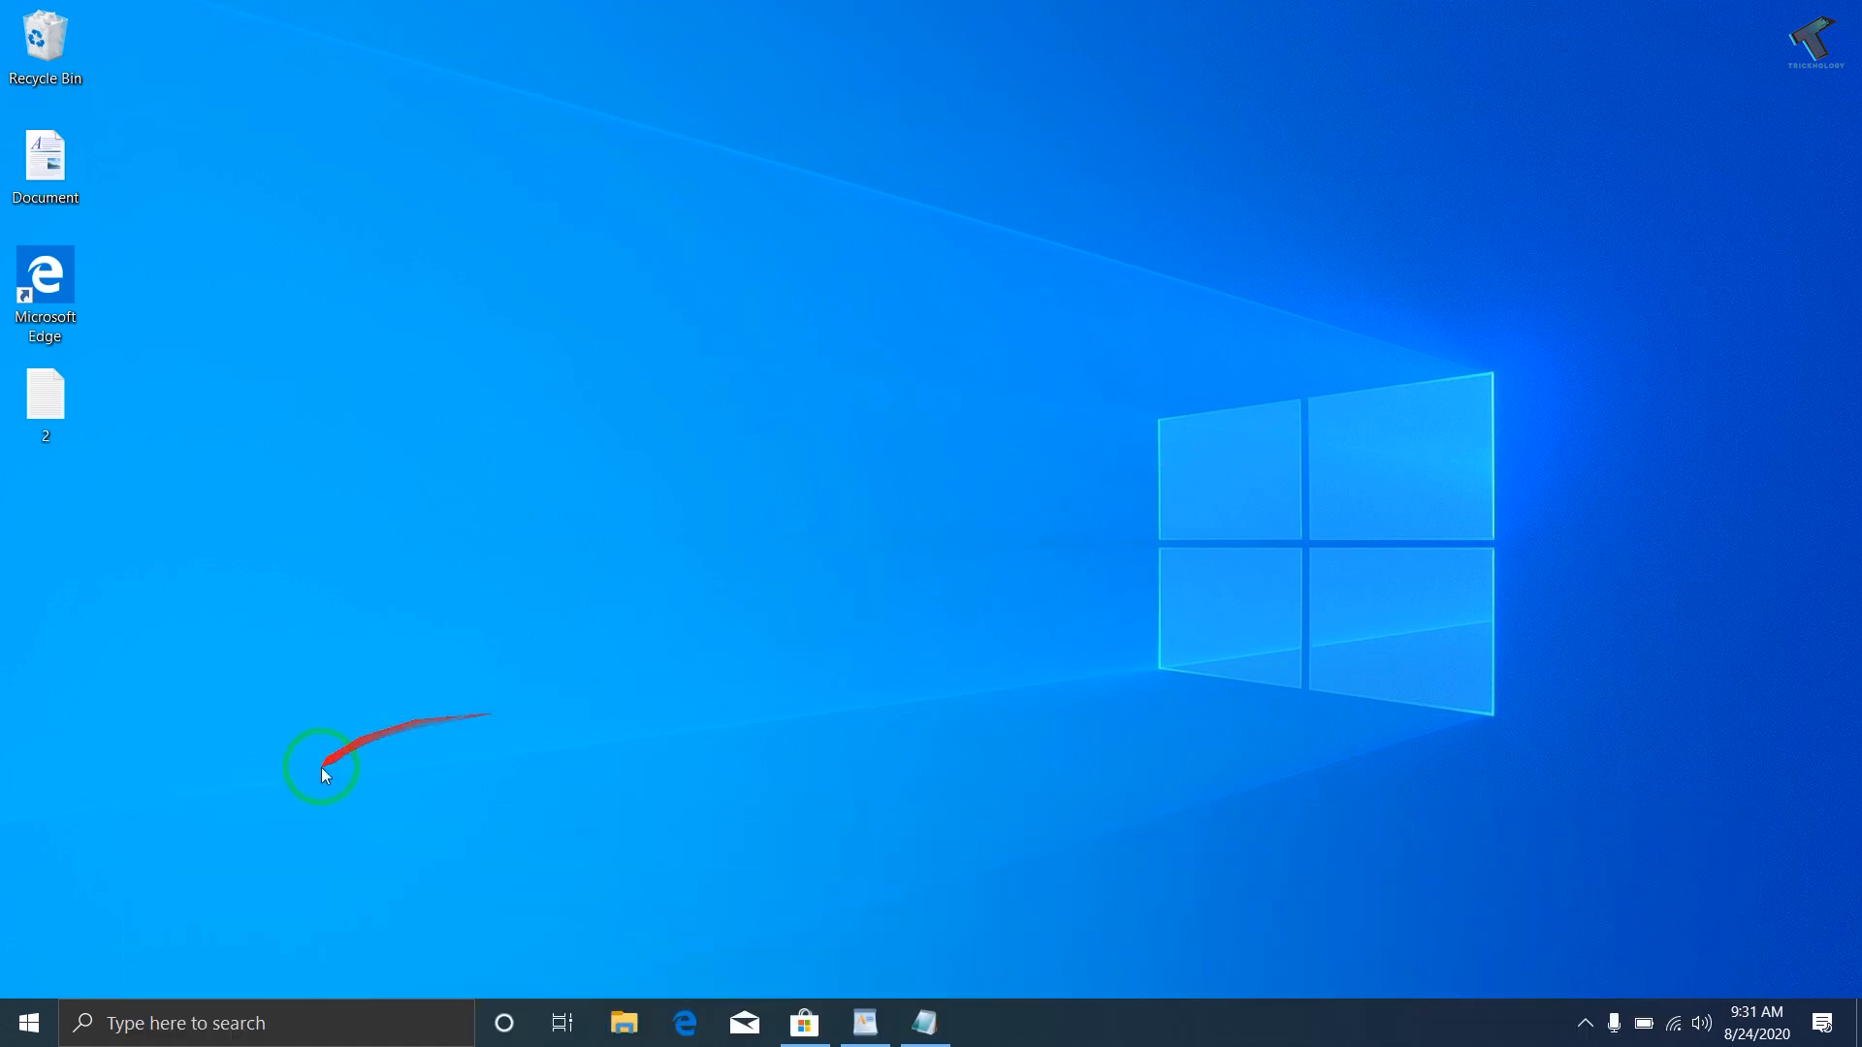
click(26, 1022)
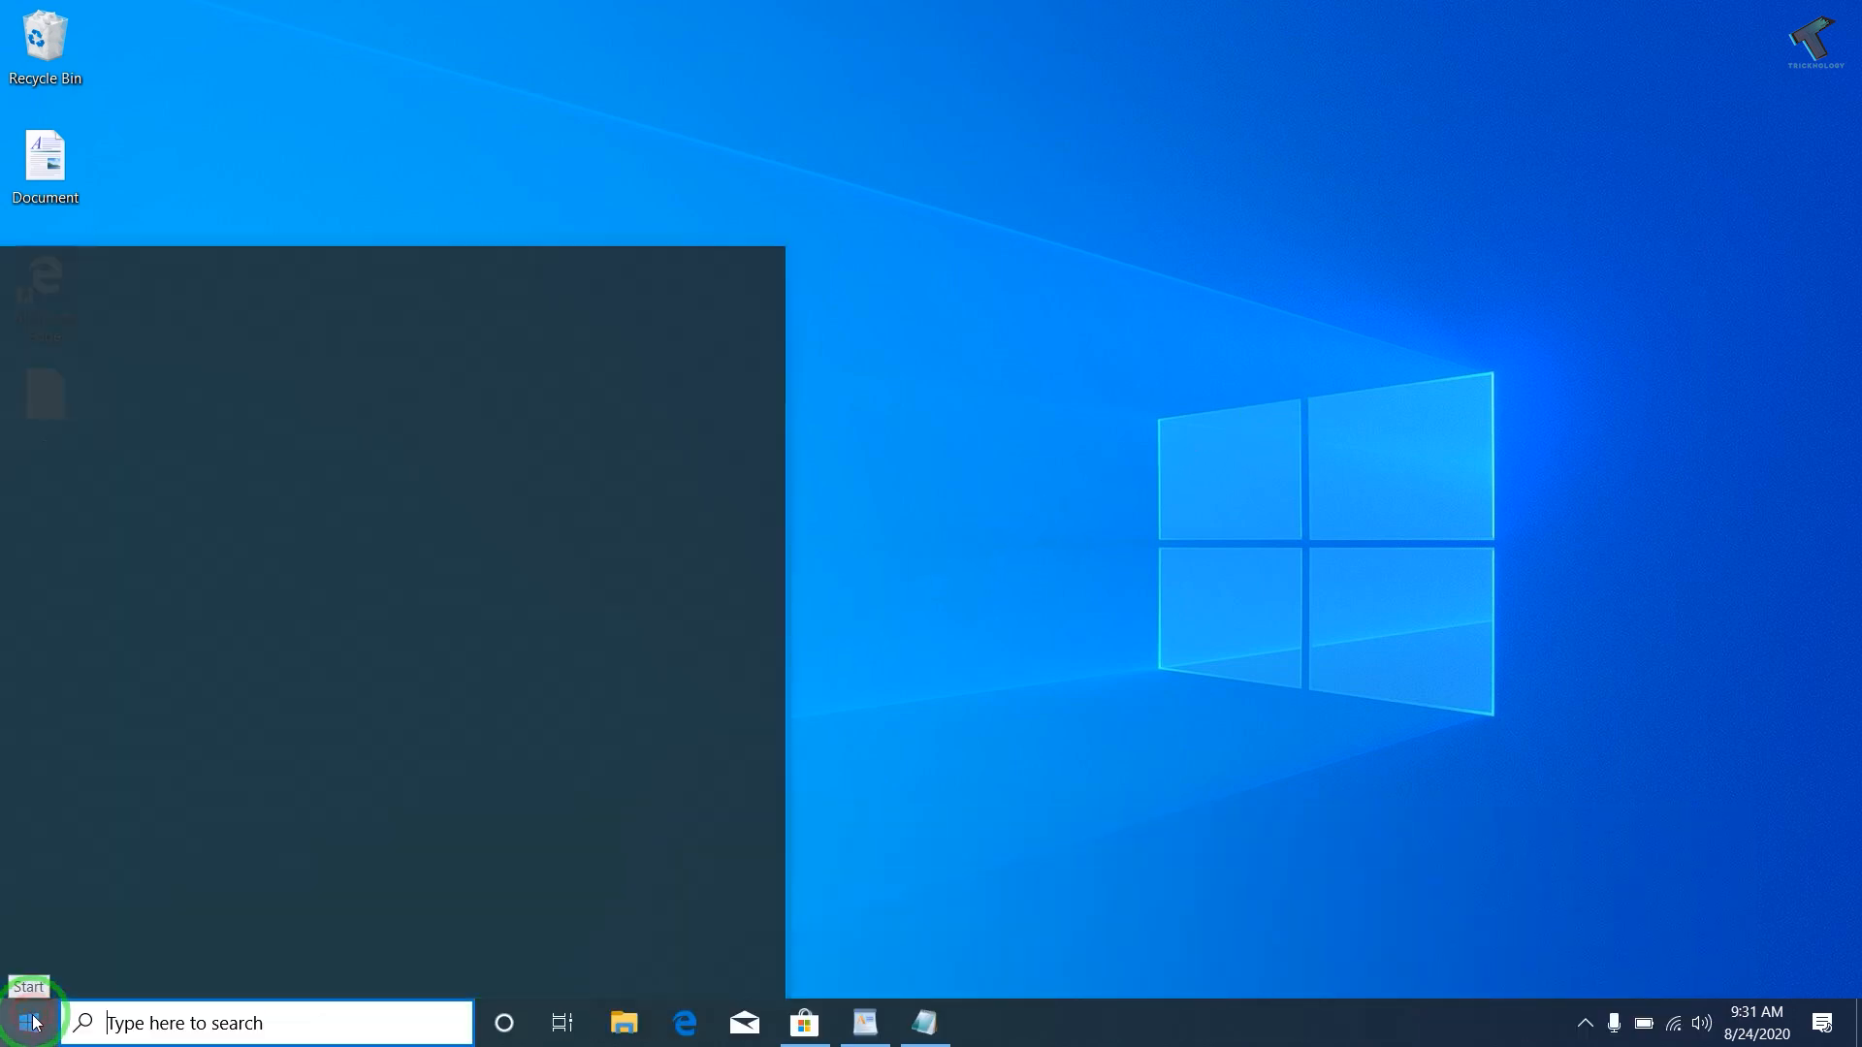
click(26, 1022)
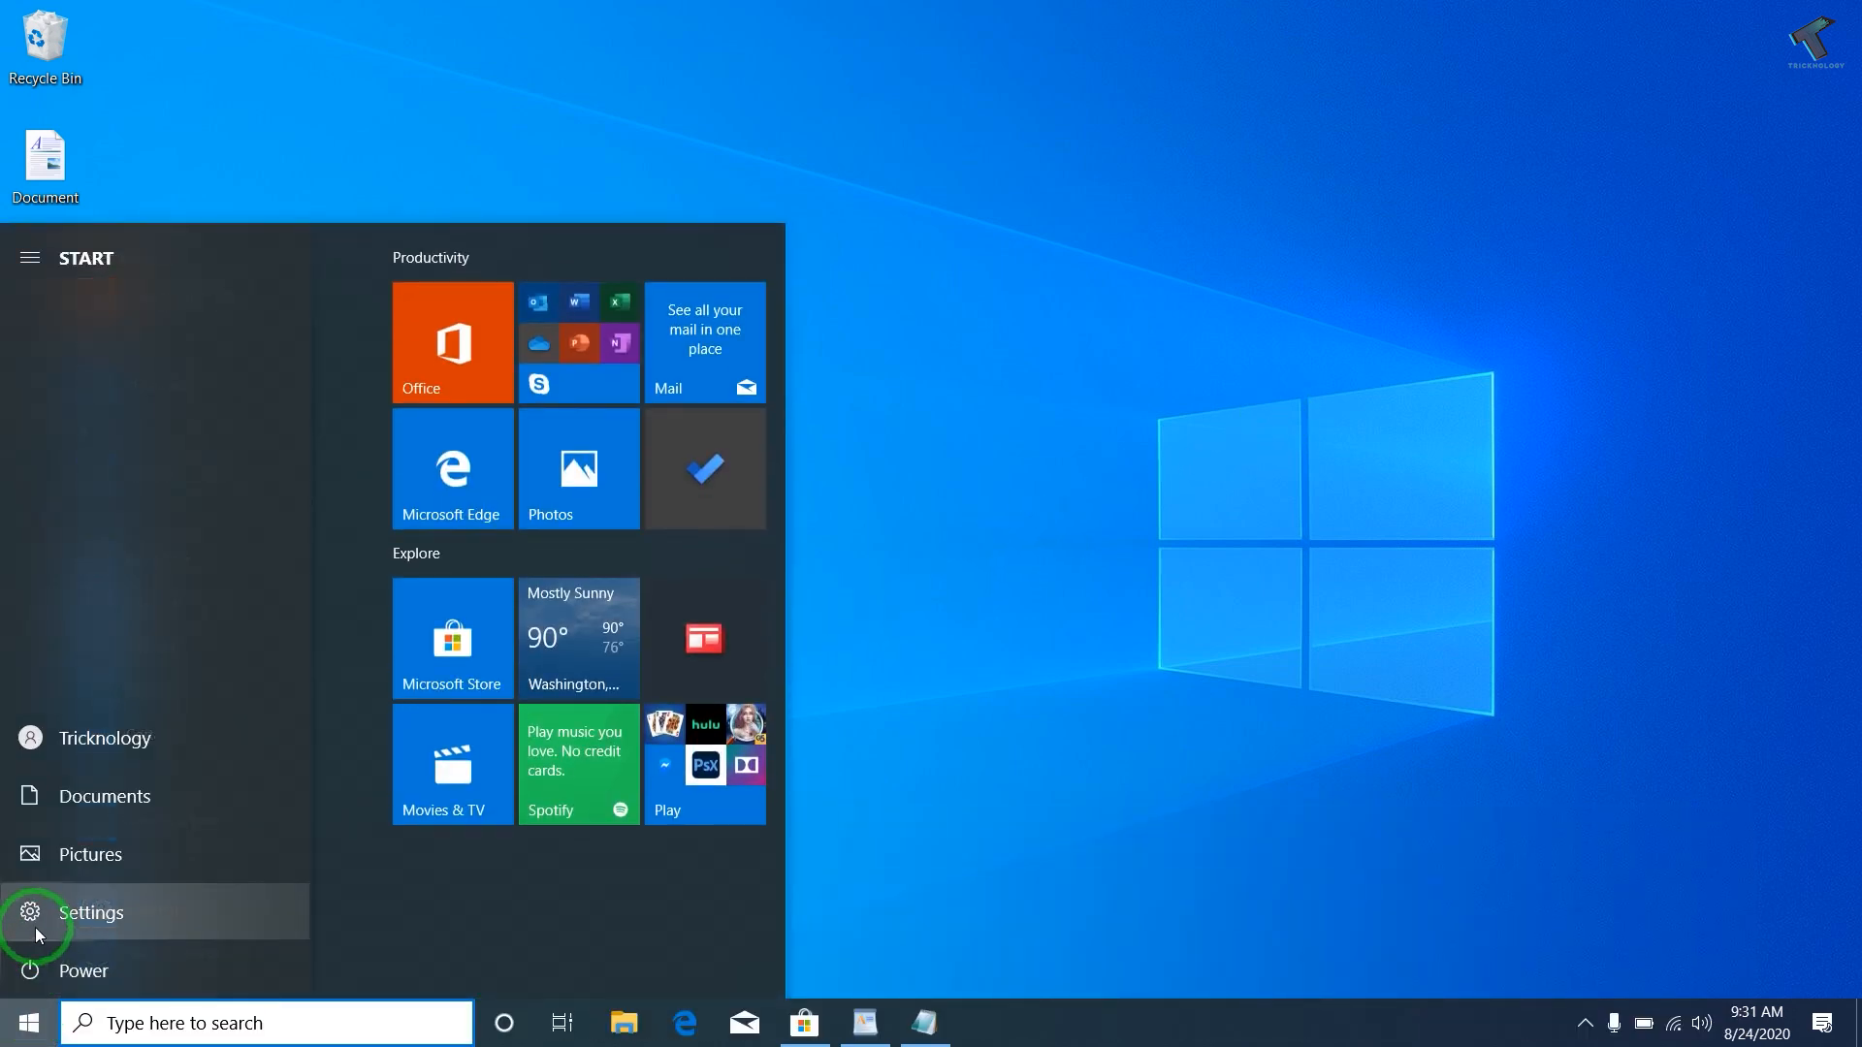
Go to Settings > Devices > Bluetooth & other devices, with Bluetooth shown On.
click(91, 911)
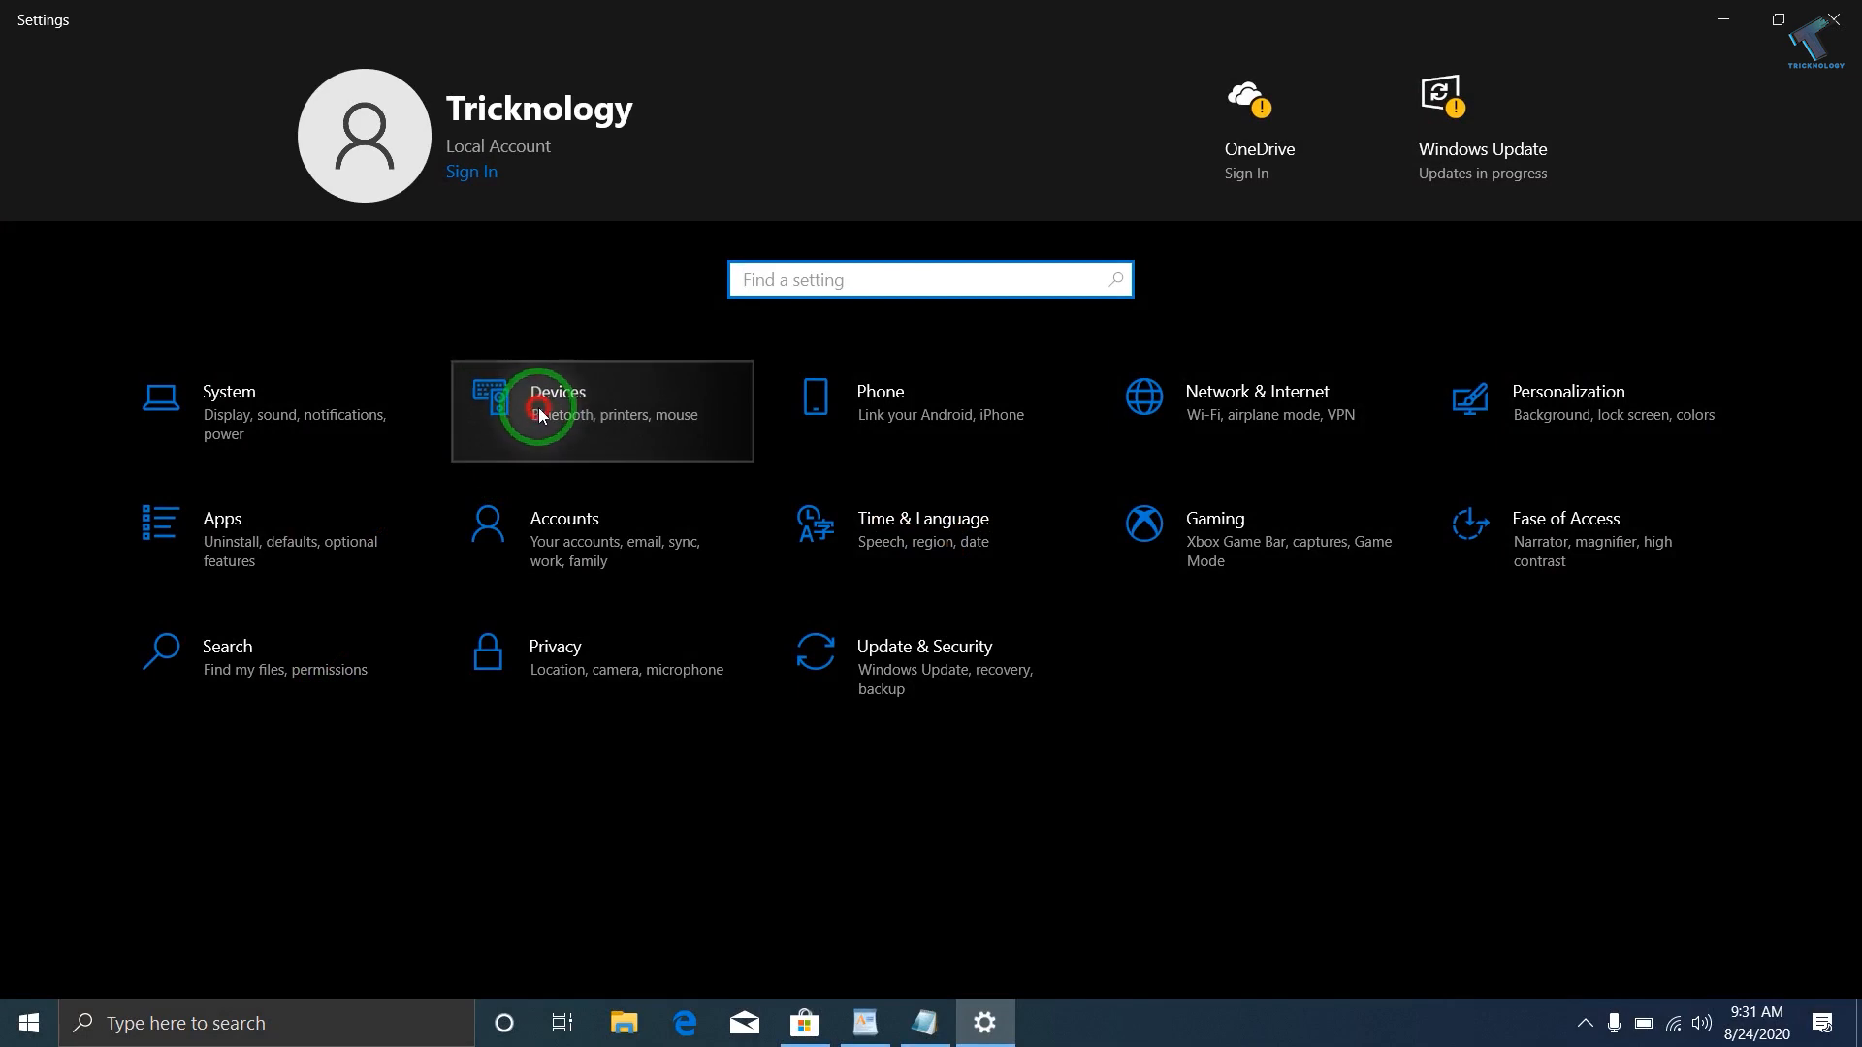
click(558, 404)
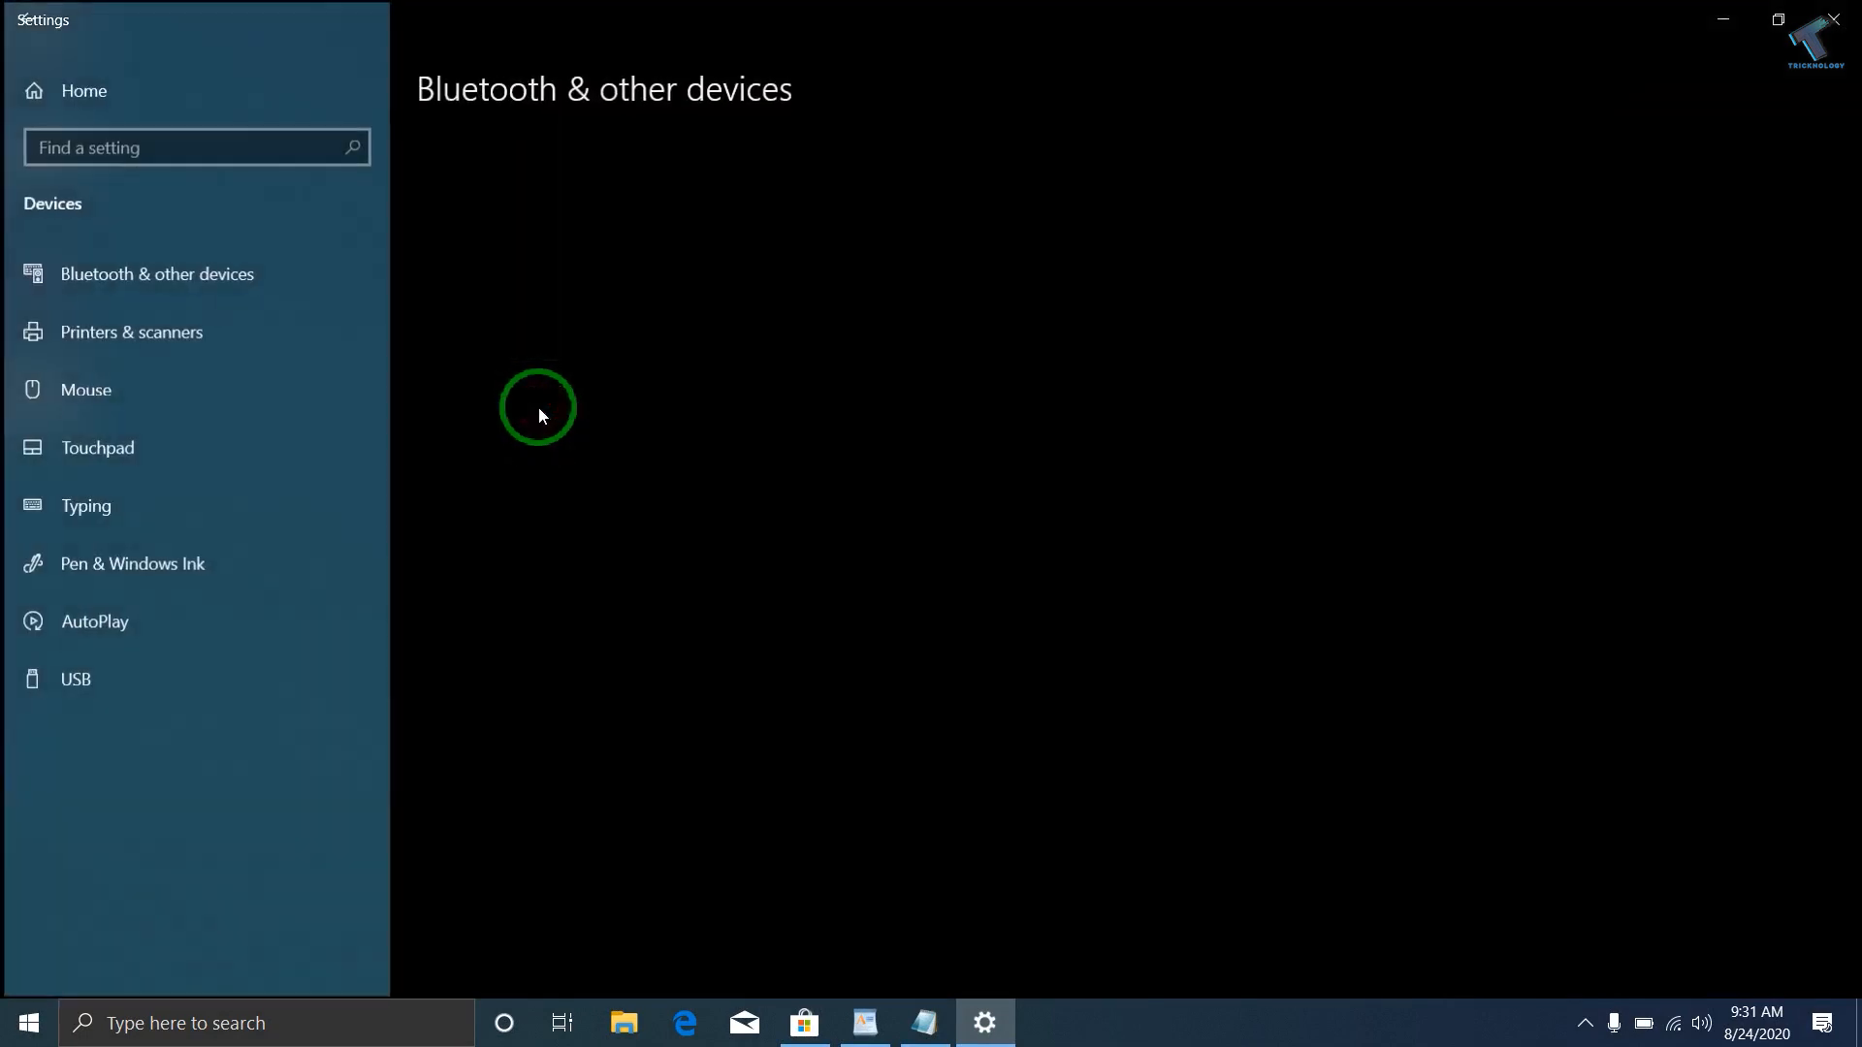
click(155, 273)
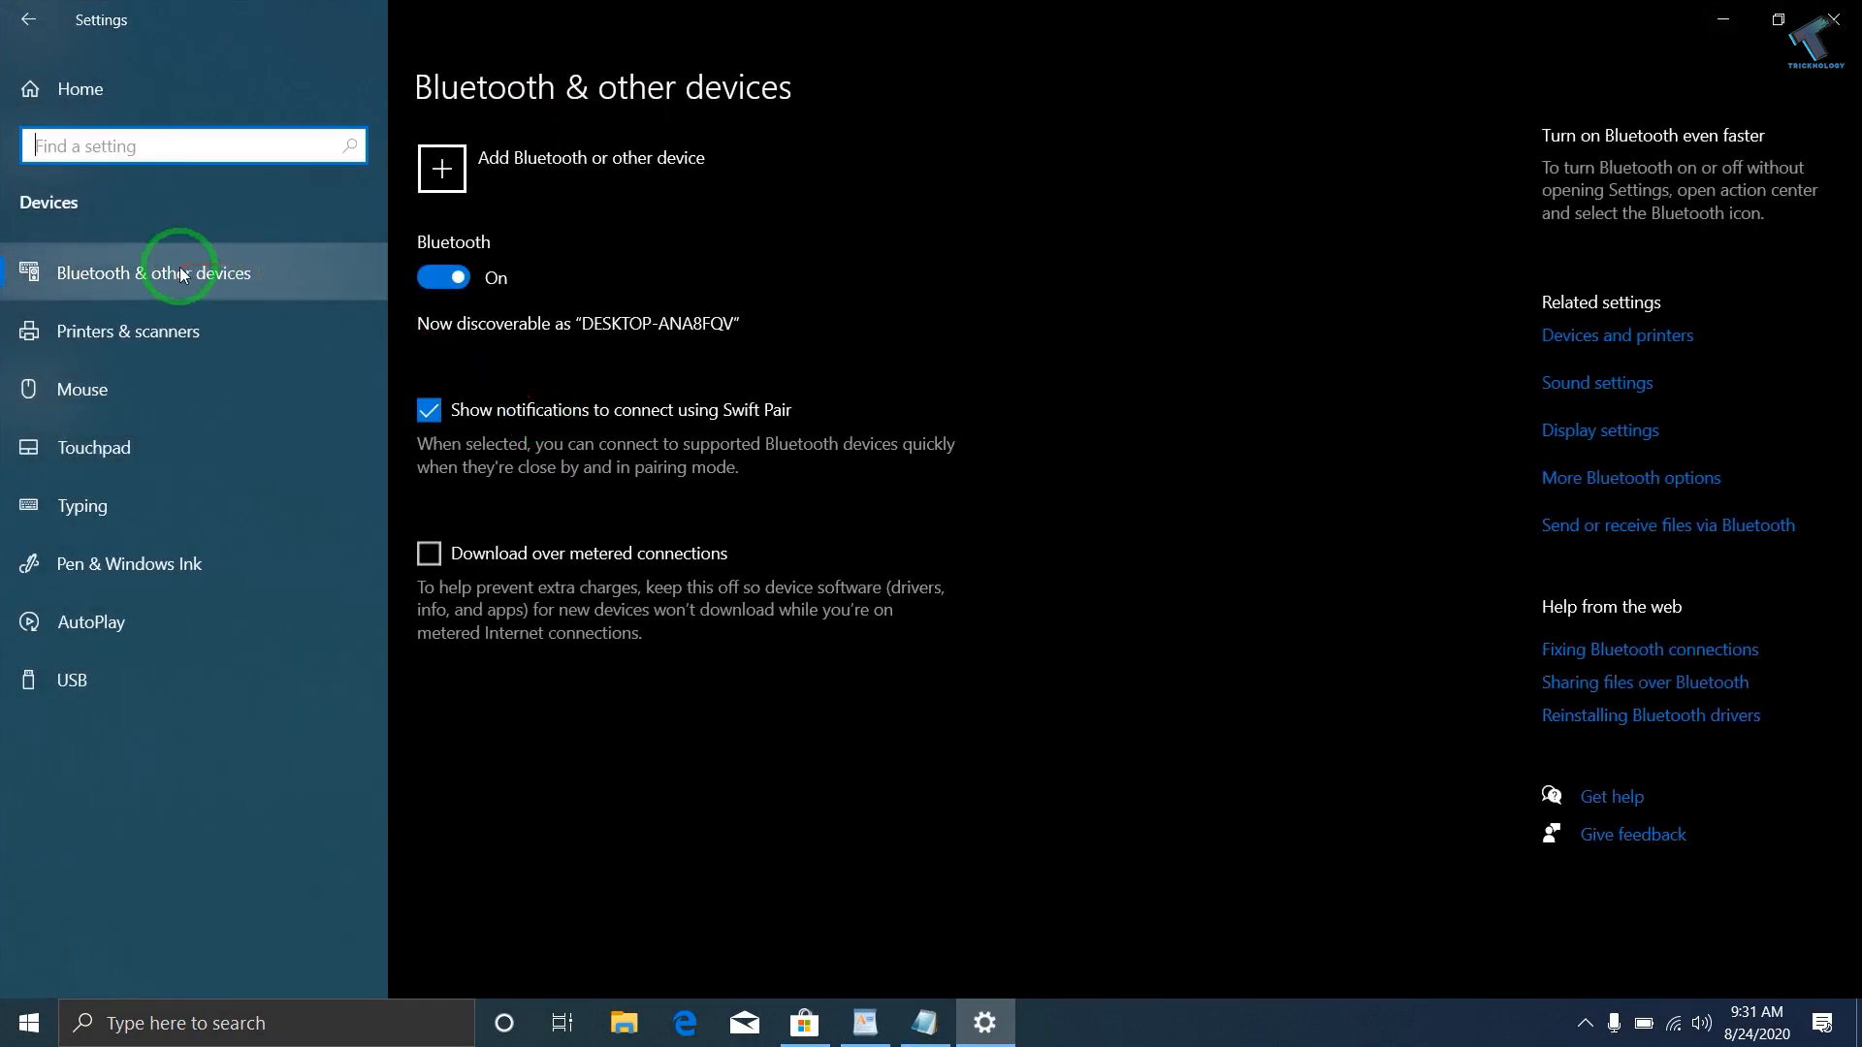